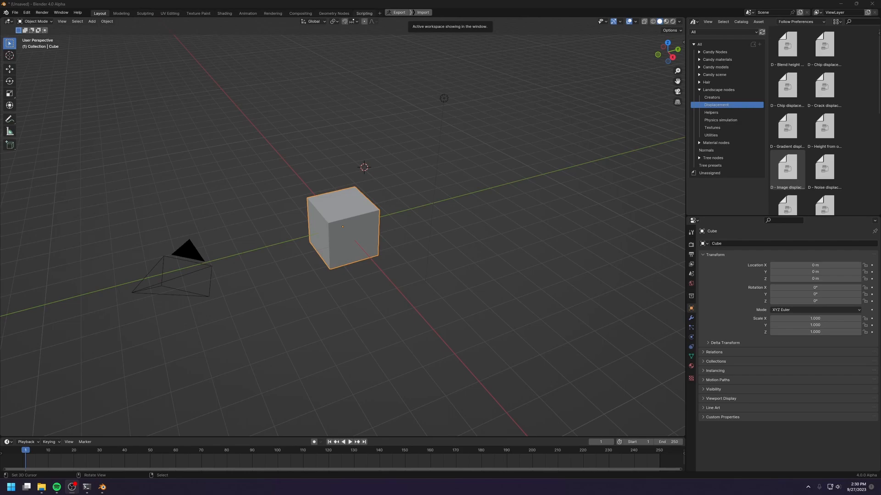
mouse_move(523, 61)
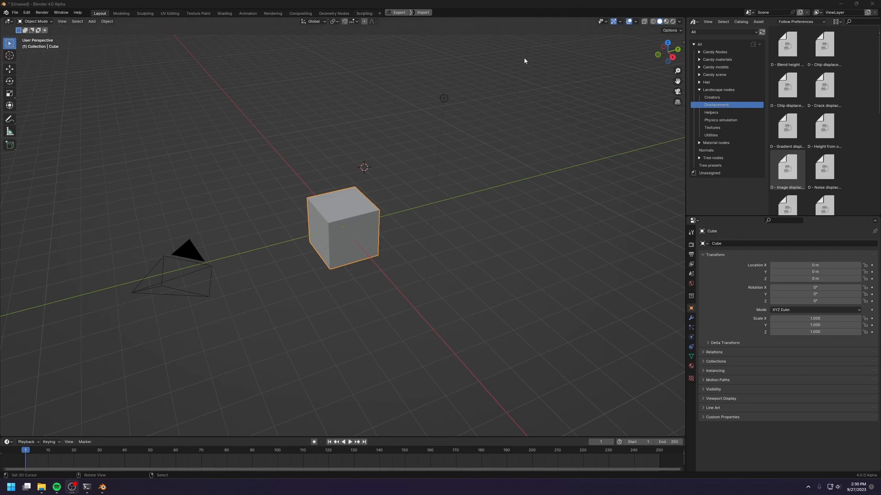
mouse_move(338, 357)
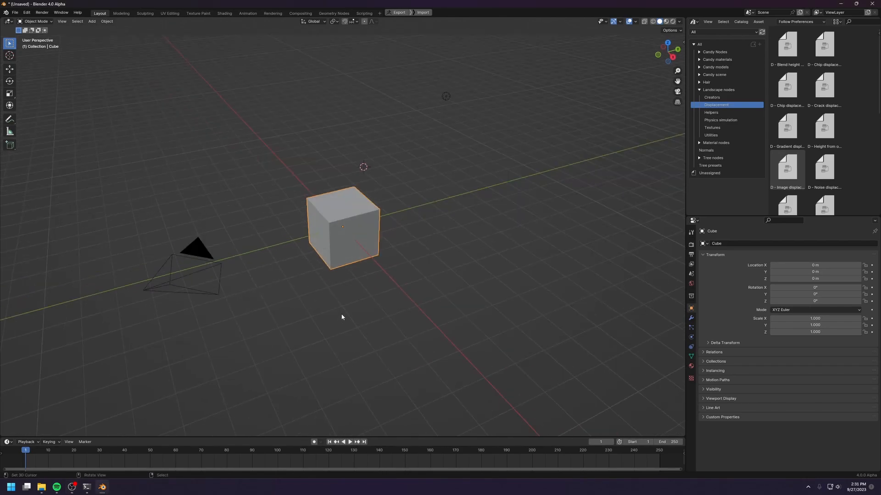
mouse_move(105, 453)
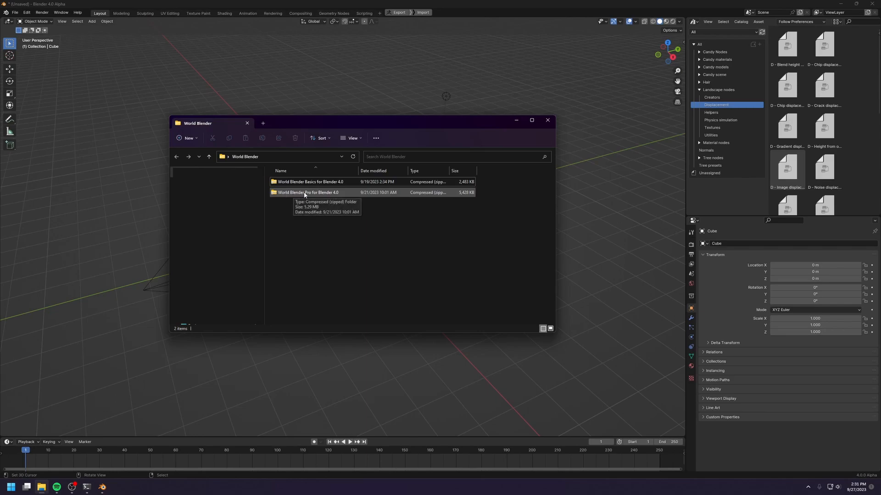
Select both the World Blender Pro and Basics zip archives in File Explorer
left_click(307, 193)
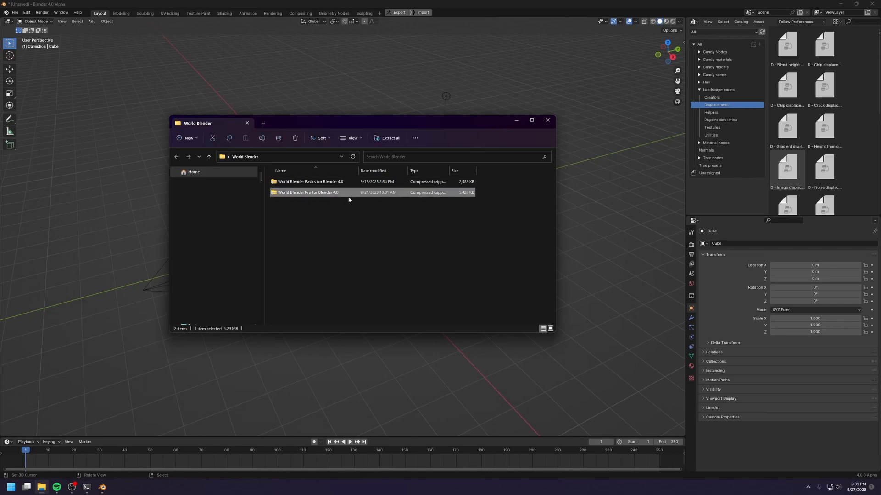
mouse_move(299, 196)
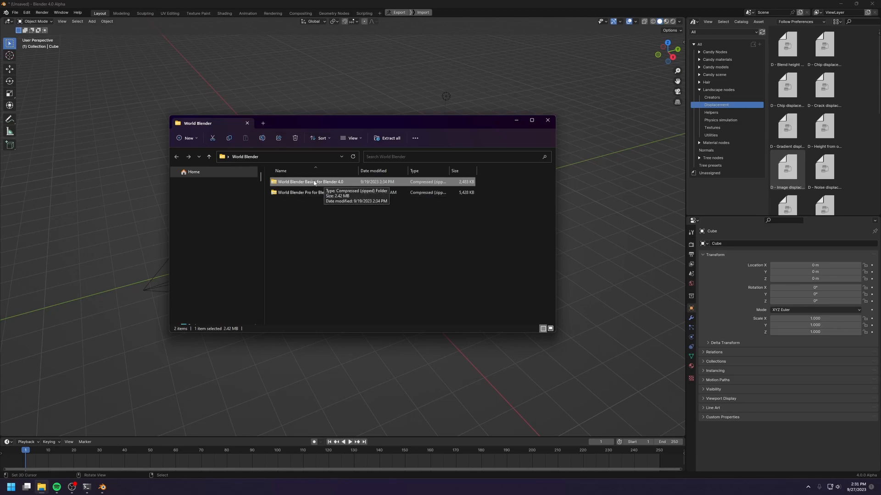
mouse_move(464, 263)
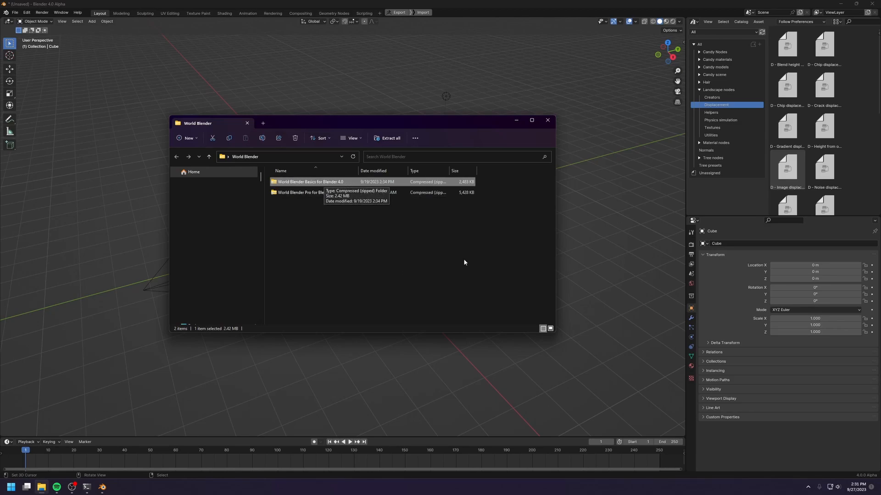
left_click(308, 193)
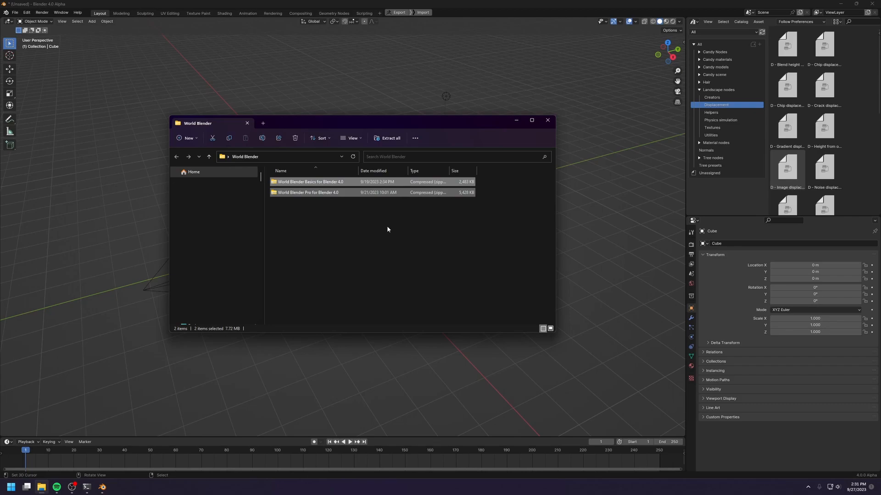
mouse_move(367, 216)
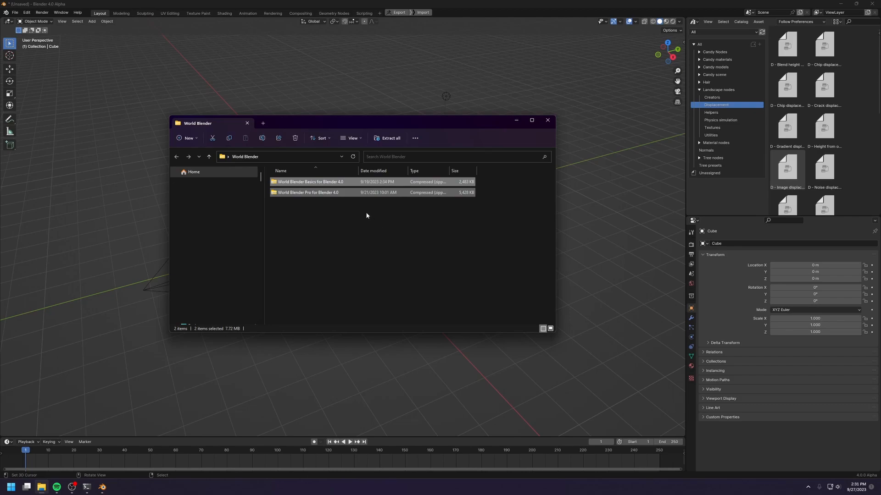
mouse_move(345, 208)
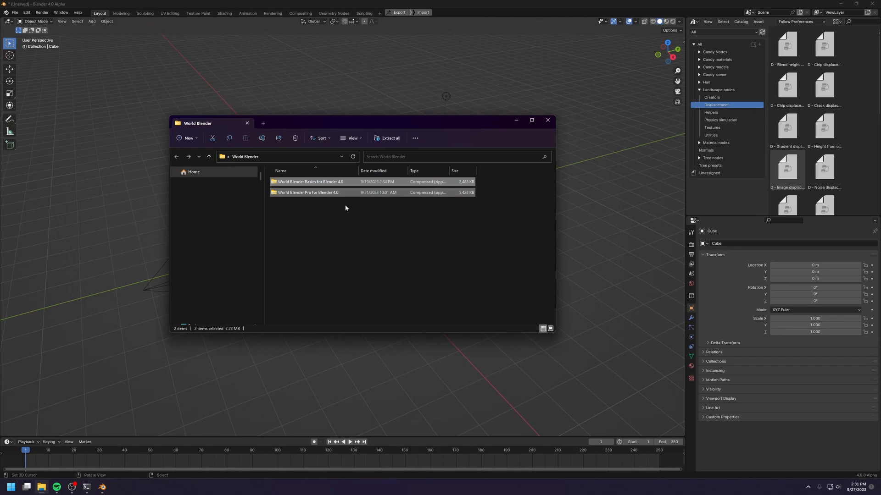
mouse_move(337, 217)
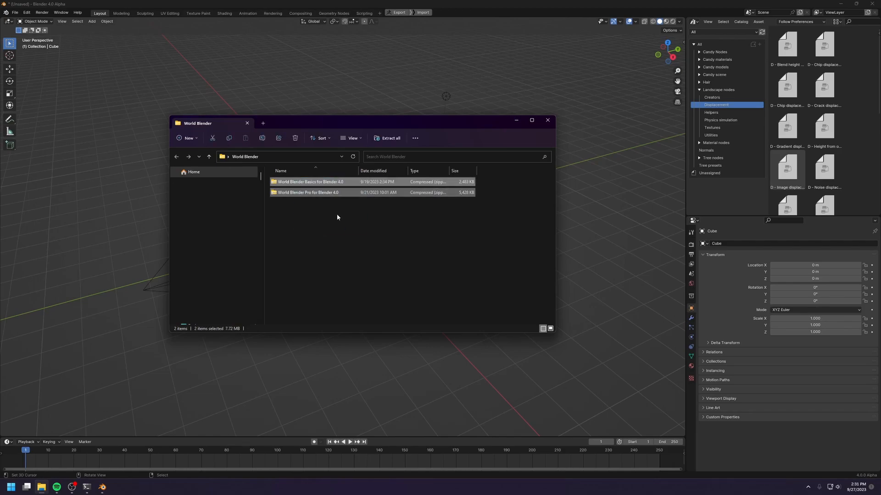
mouse_move(320, 223)
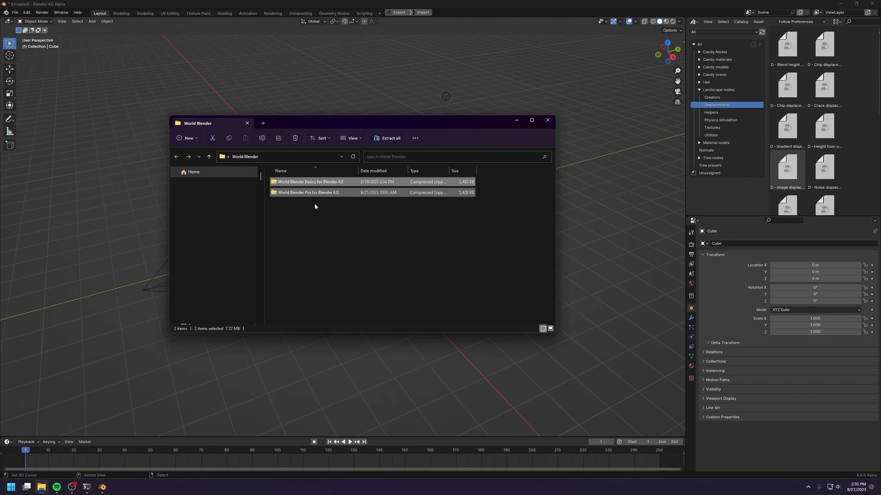
Extract both archives here, then inspect the World Blender Pro folder's contents
right_click(308, 192)
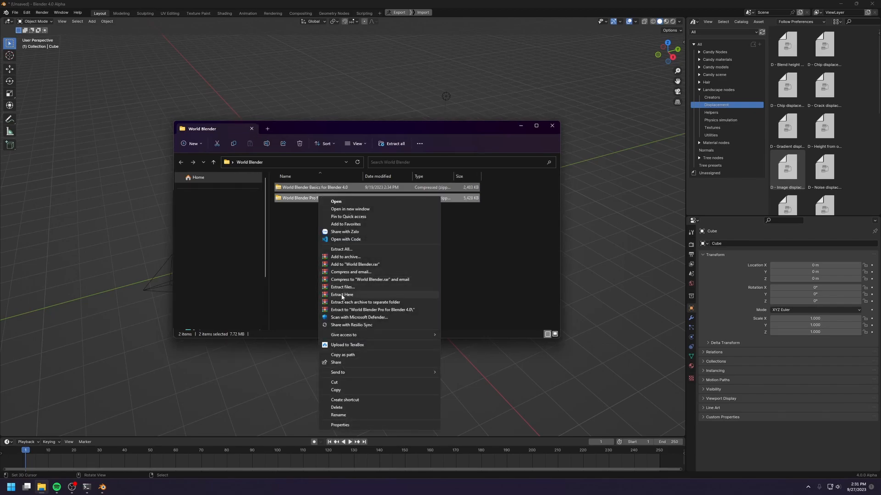
left_click(340, 295)
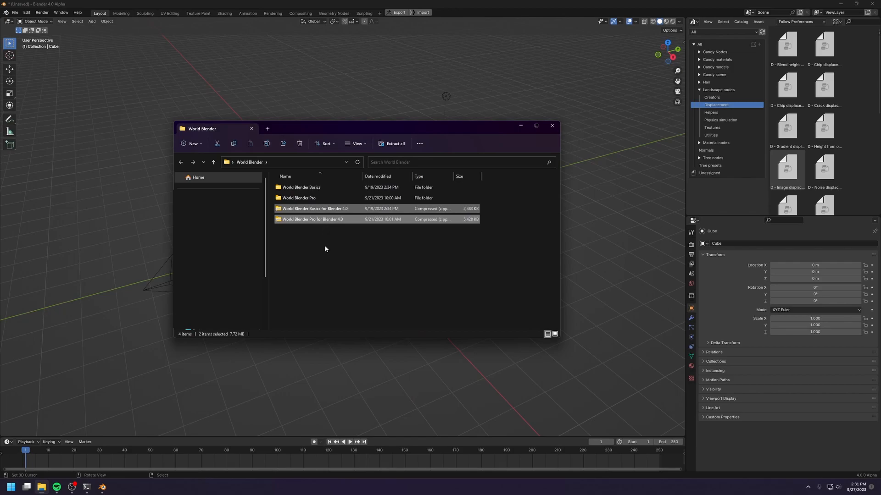
double_click(298, 198)
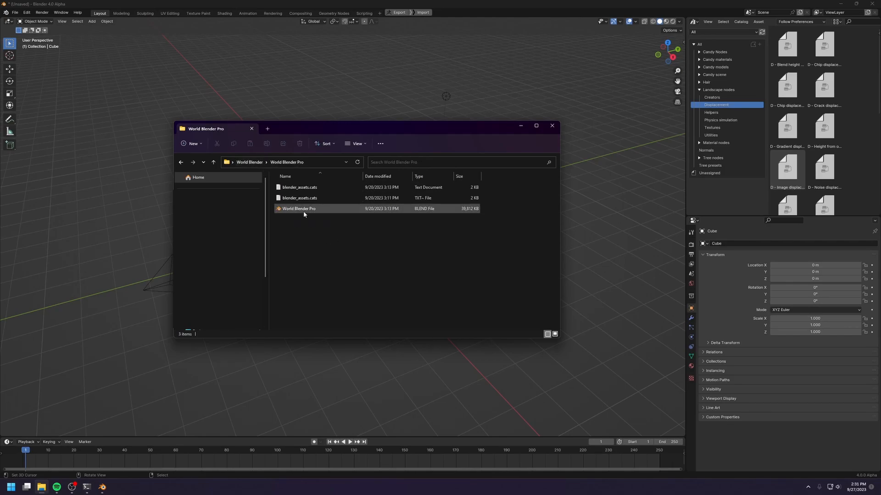
mouse_move(456, 213)
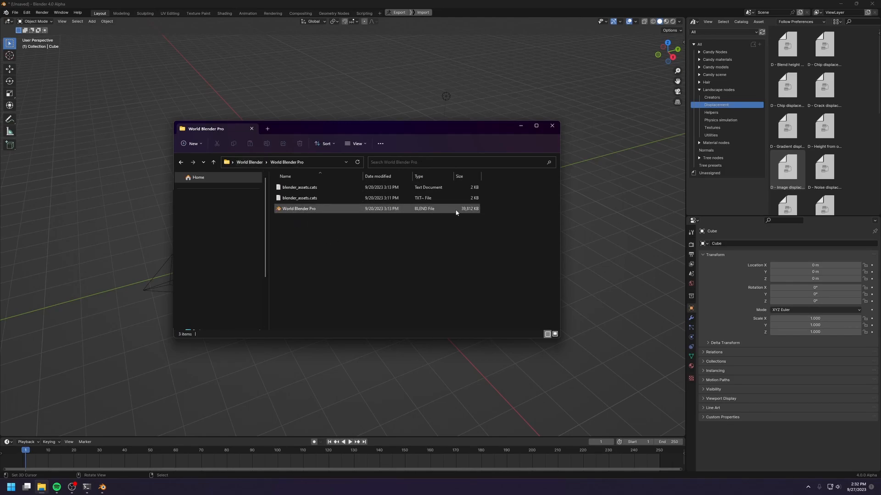
mouse_move(422, 209)
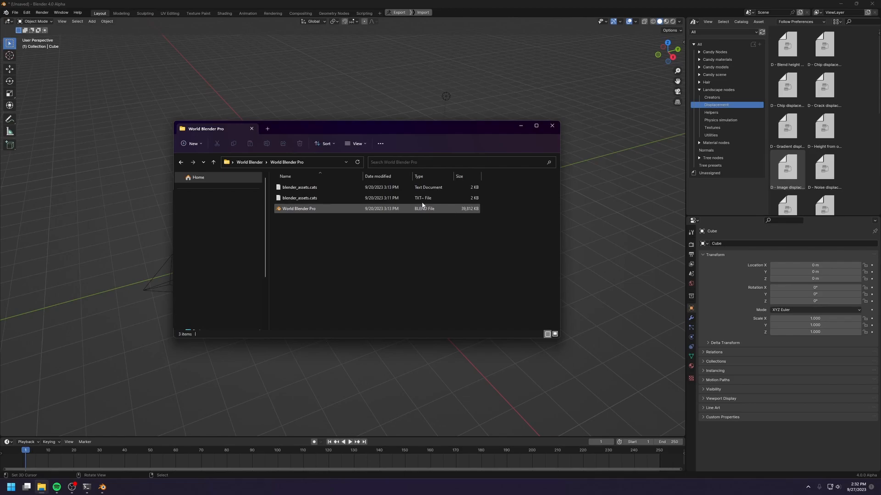
left_click(180, 162)
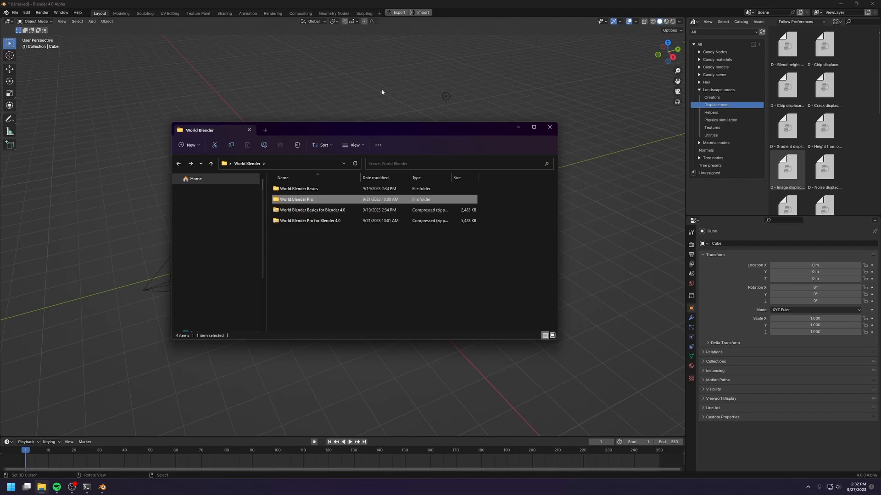
mouse_move(400, 97)
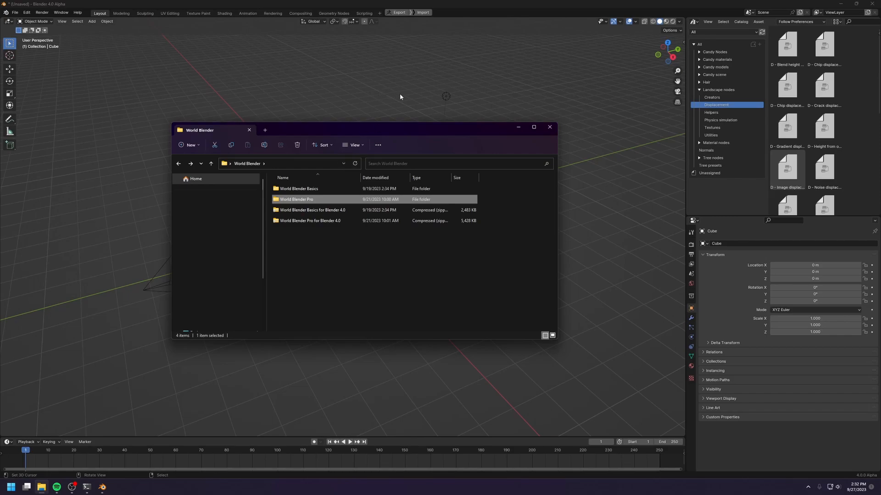
left_click(548, 127)
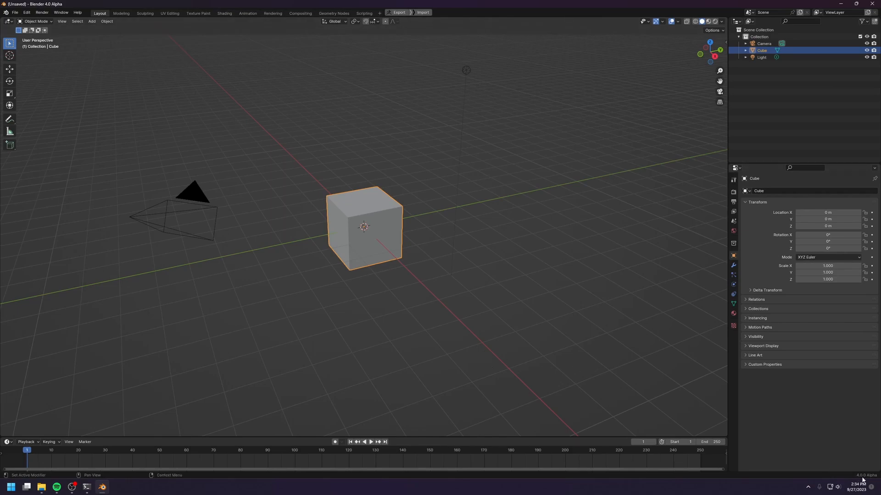
mouse_move(870, 481)
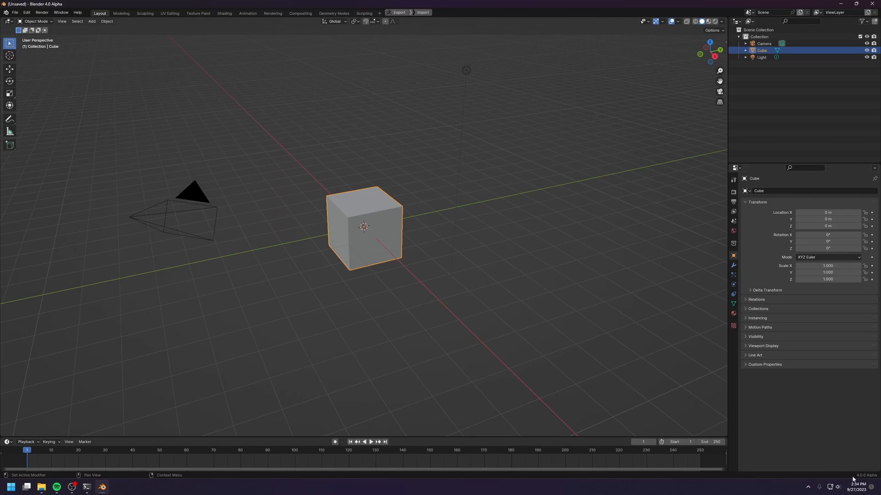
mouse_move(648, 411)
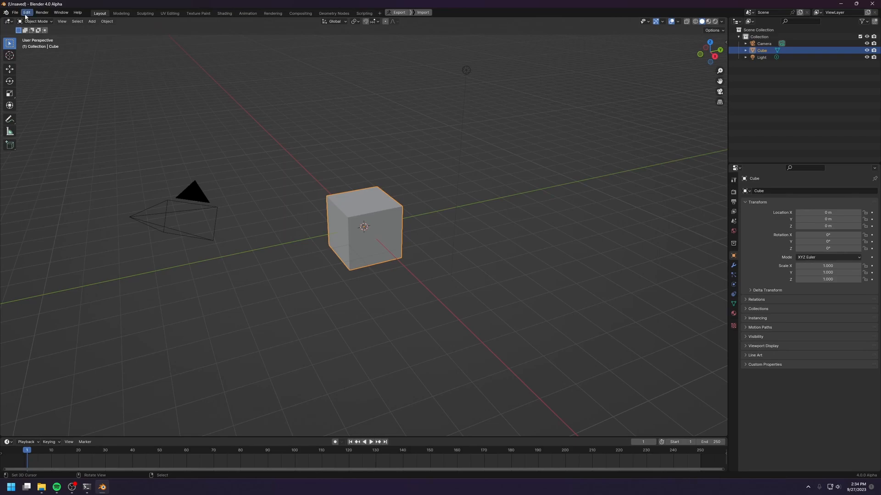
In Preferences, add the Desktop's World Blender Pro folder as an asset library
left_click(26, 12)
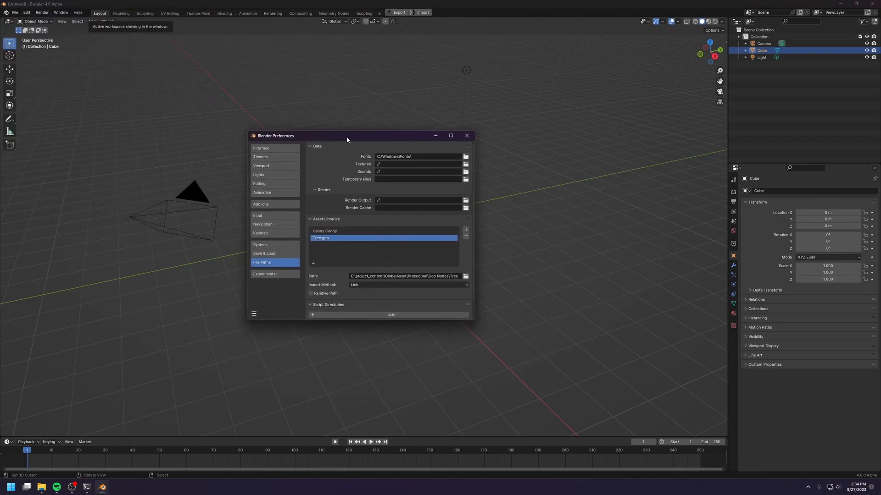
left_click_drag(347, 135, 348, 150)
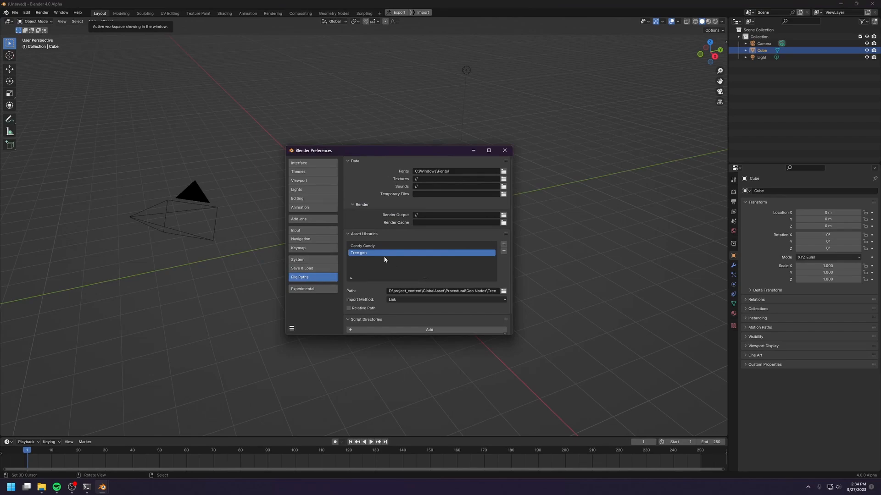
mouse_move(350, 235)
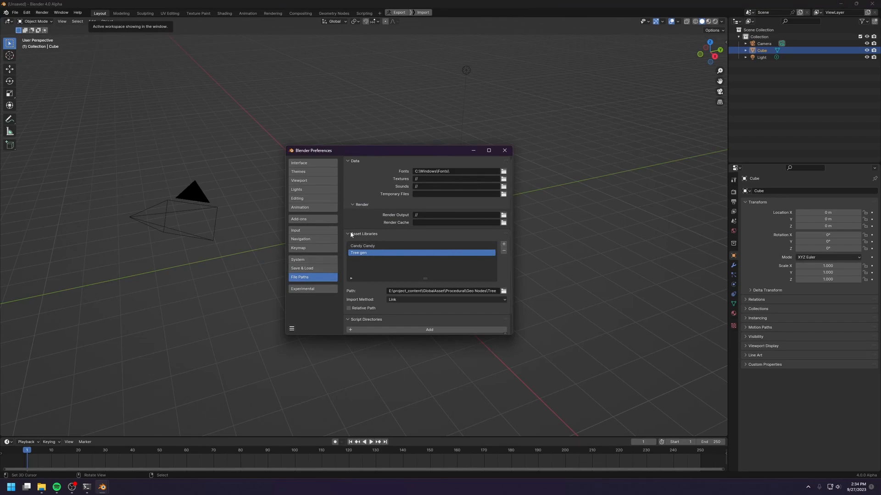
mouse_move(478, 250)
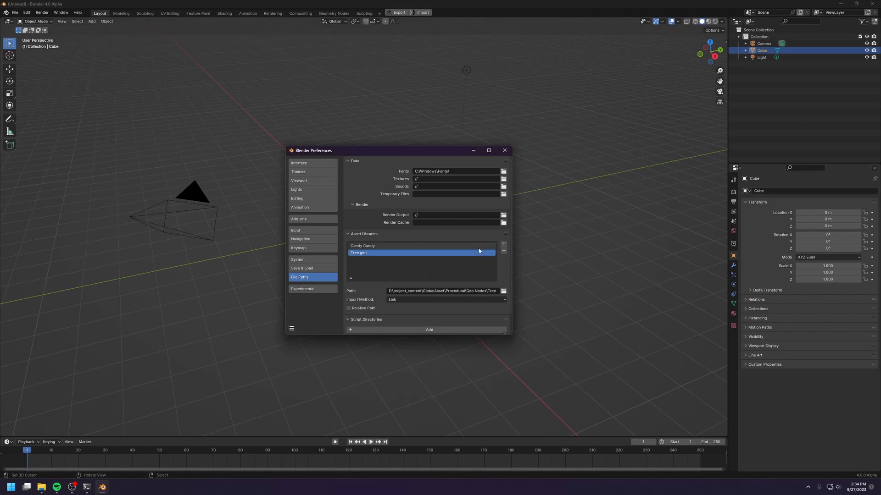
left_click(502, 290)
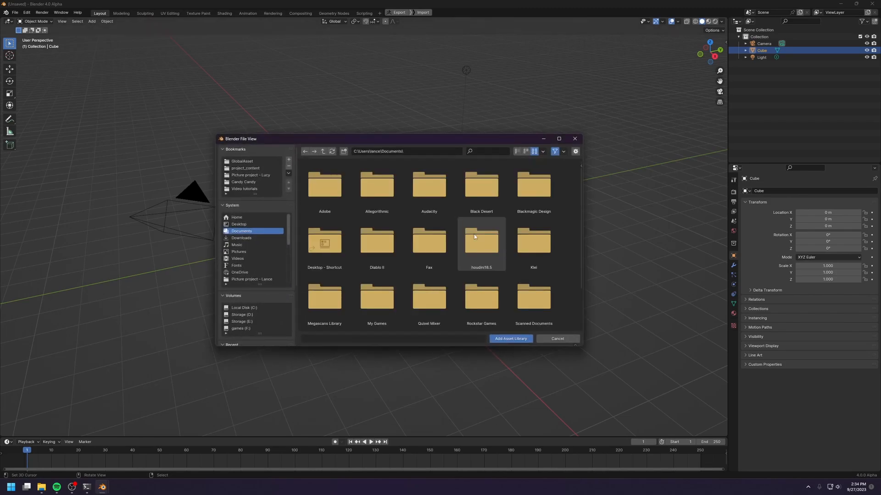
left_click(238, 224)
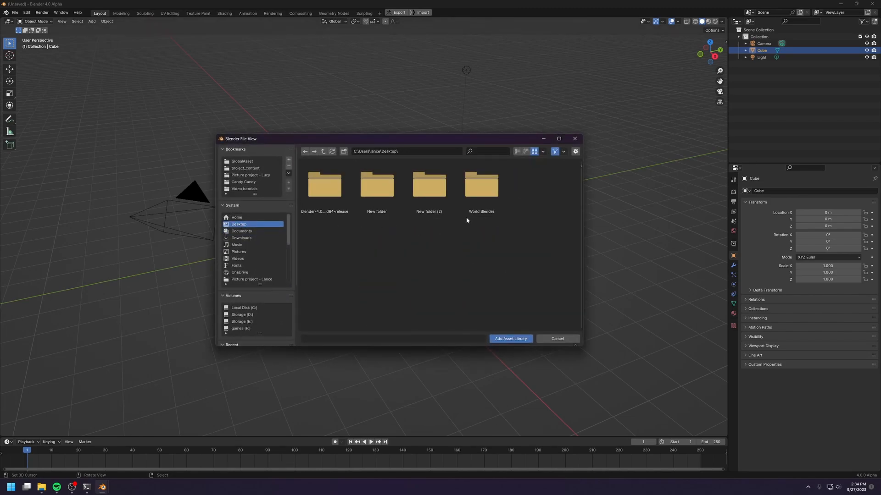
double_click(480, 185)
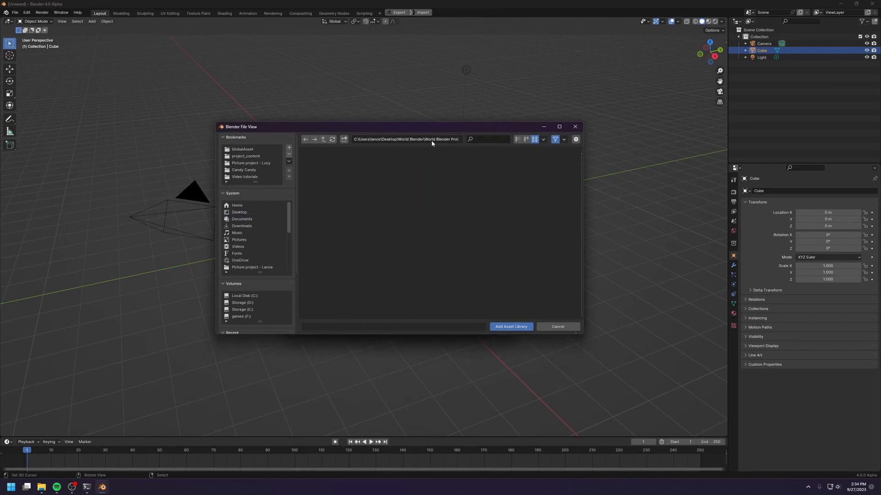
mouse_move(505, 315)
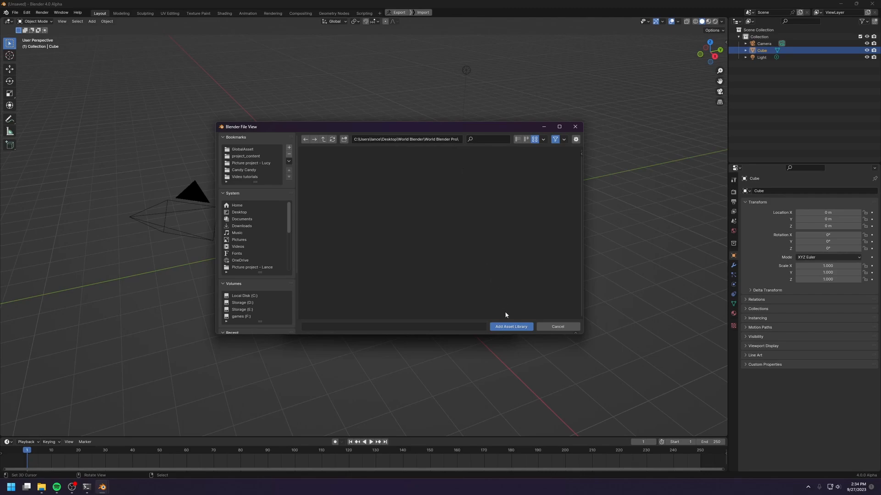
left_click(510, 326)
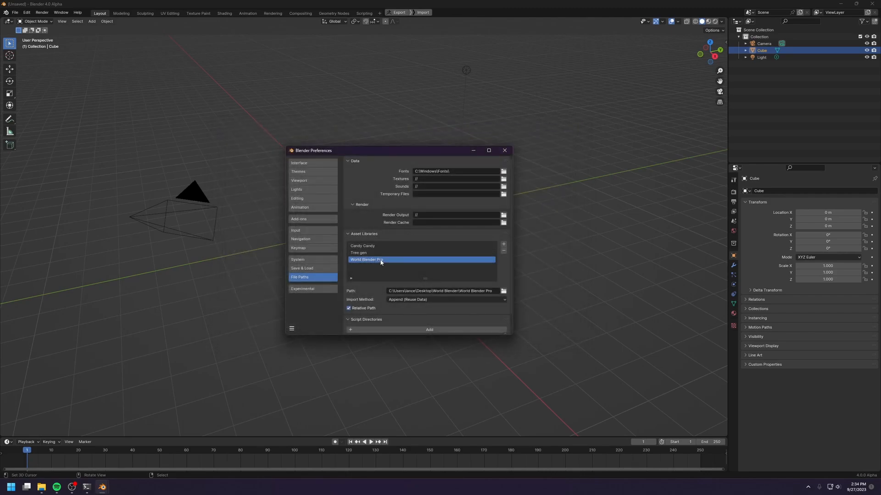
Add the World Blender Basics folder as a second asset library
left_click(503, 291)
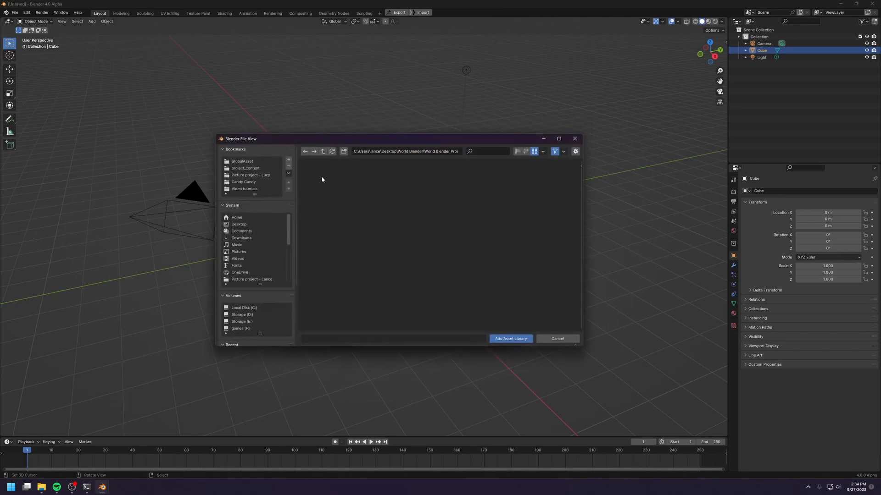
left_click(322, 151)
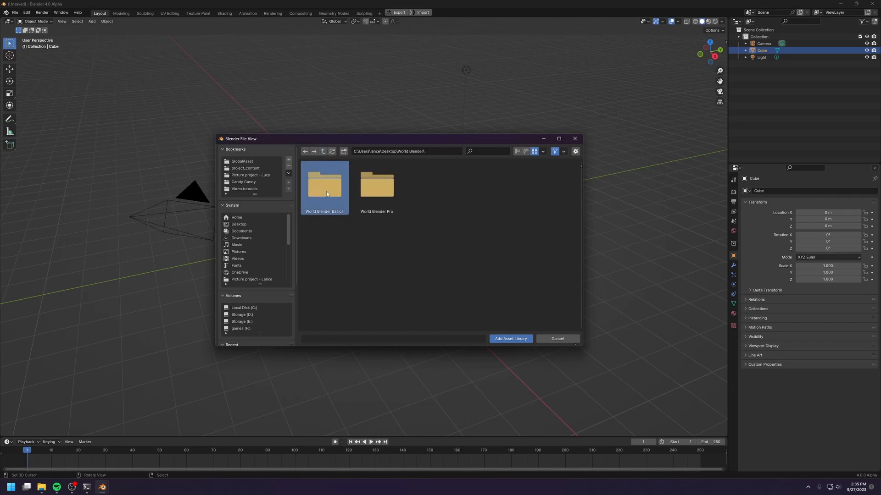
left_click(508, 338)
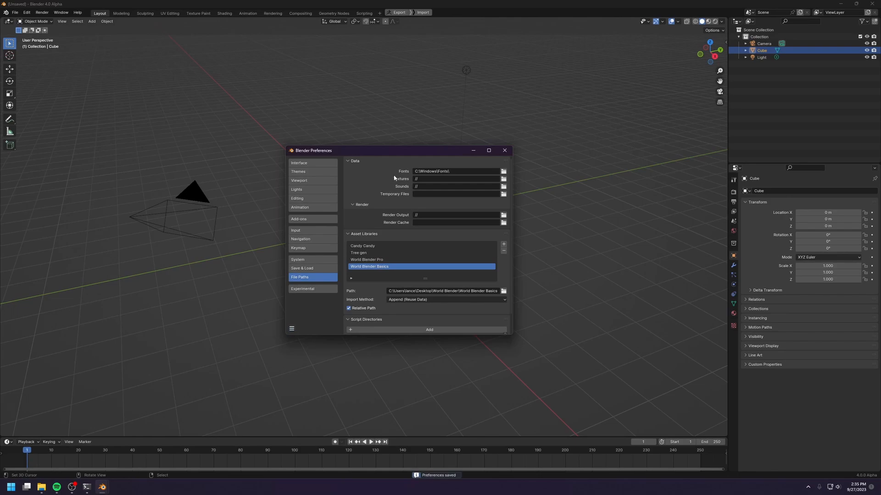
left_click_drag(313, 150, 290, 130)
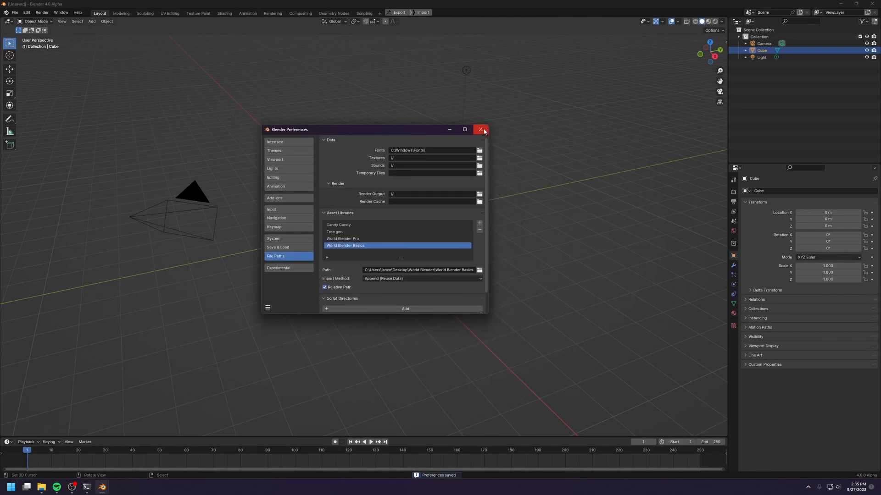
Close Preferences and change the Outliner area into an Asset Browser
left_click(481, 129)
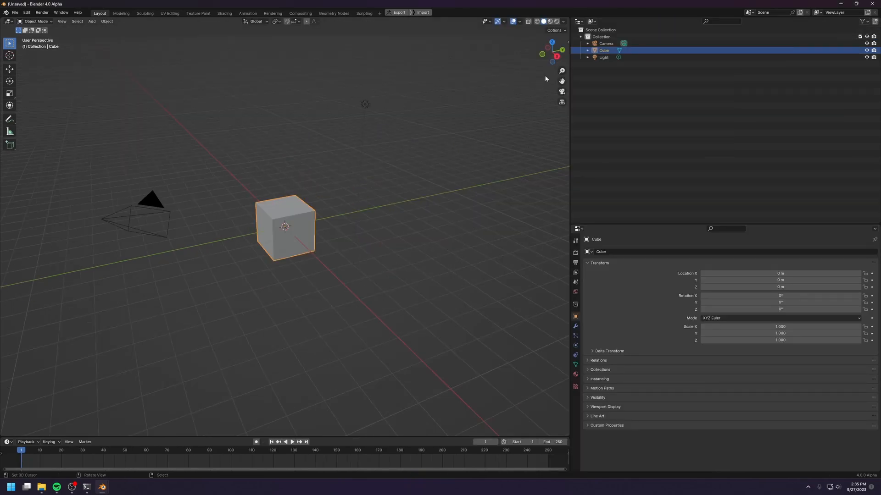
left_click(578, 21)
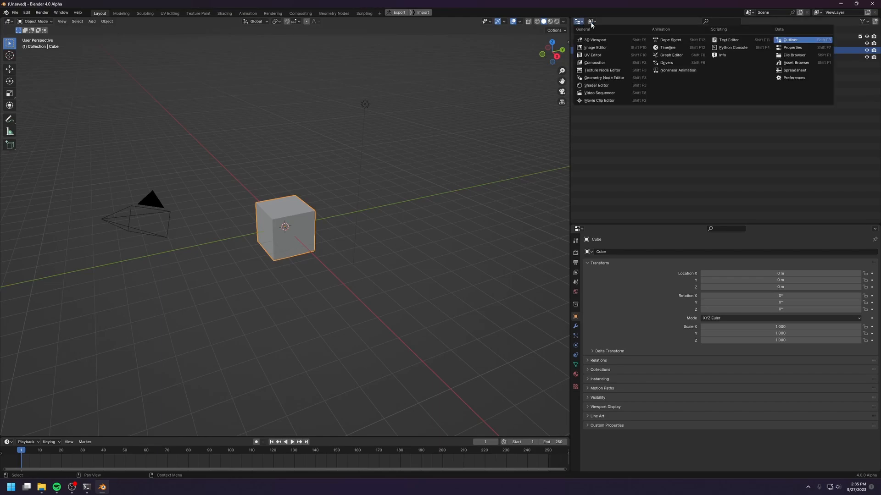
mouse_move(678, 70)
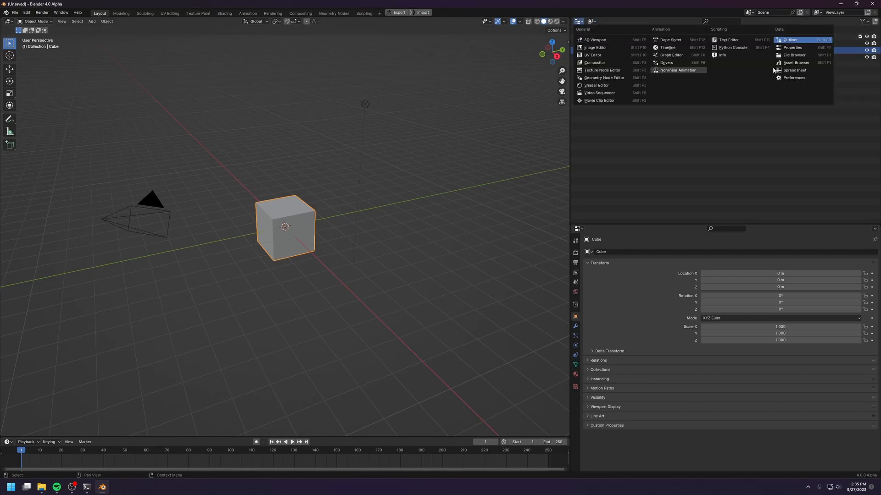
left_click(795, 62)
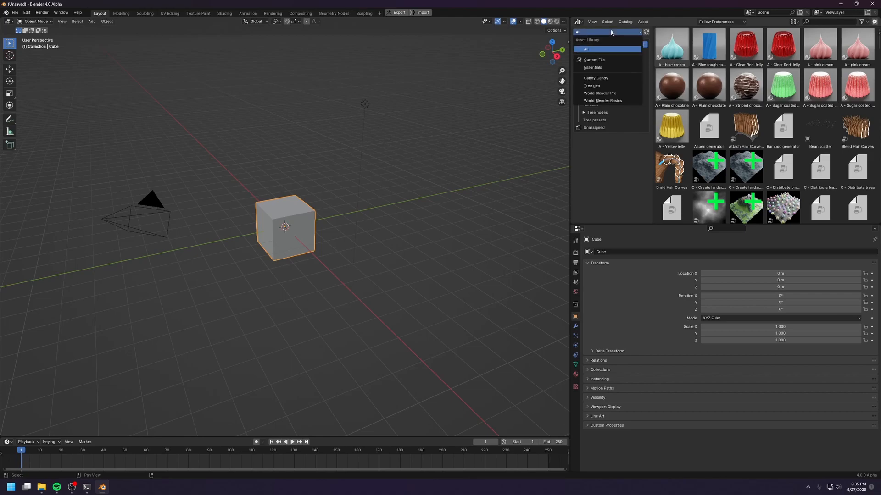
mouse_move(599, 93)
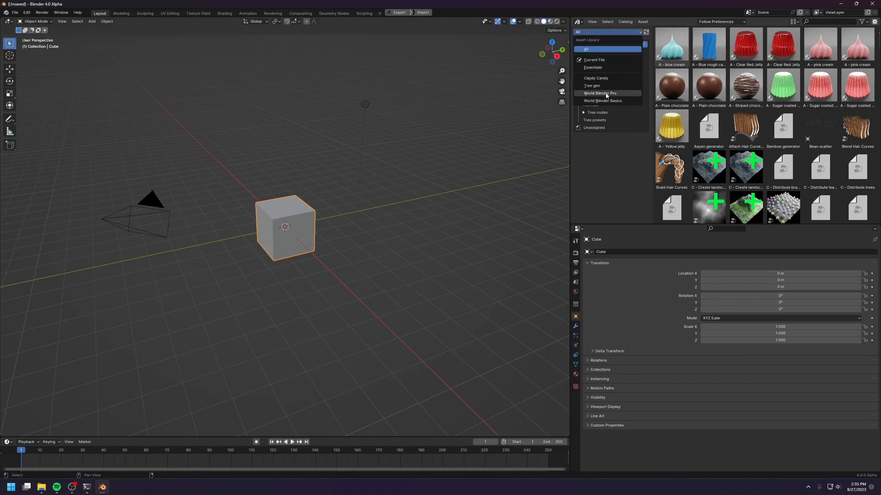
Browse World Blender Pro's node assets, then switch to the World Blender Basics library
left_click(599, 93)
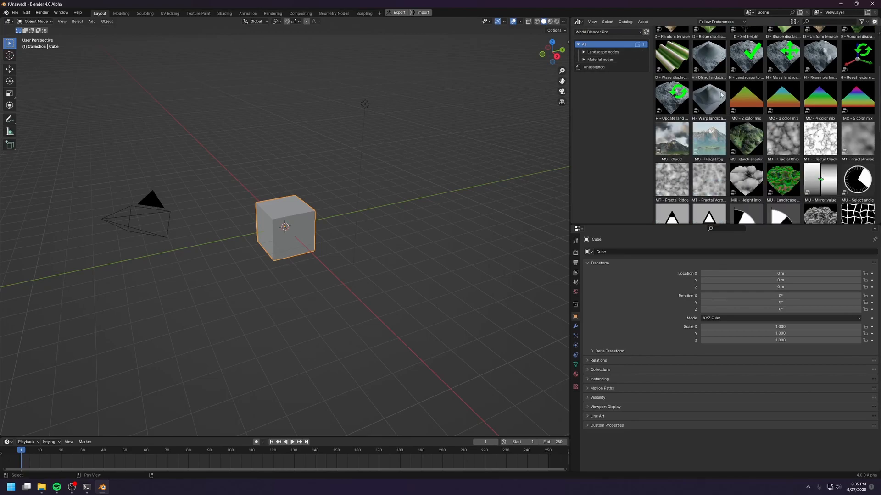
scroll("down", 3)
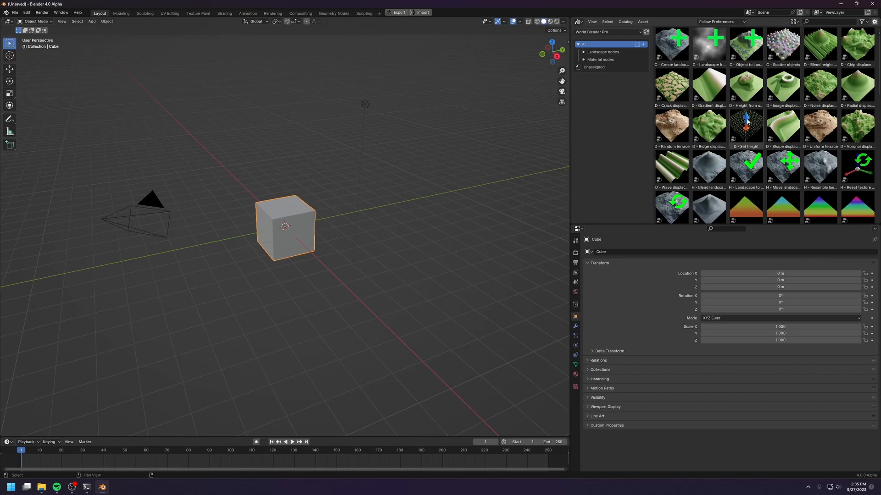
scroll("down", 3)
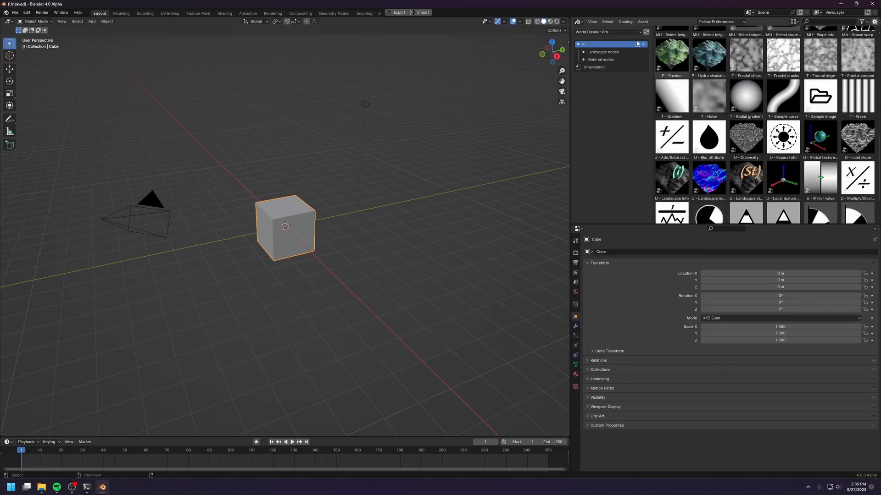
left_click(607, 32)
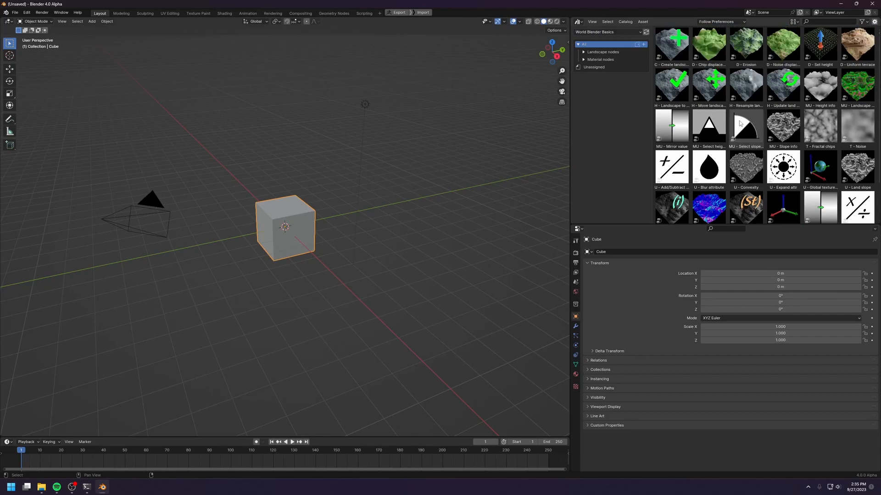
mouse_move(796, 143)
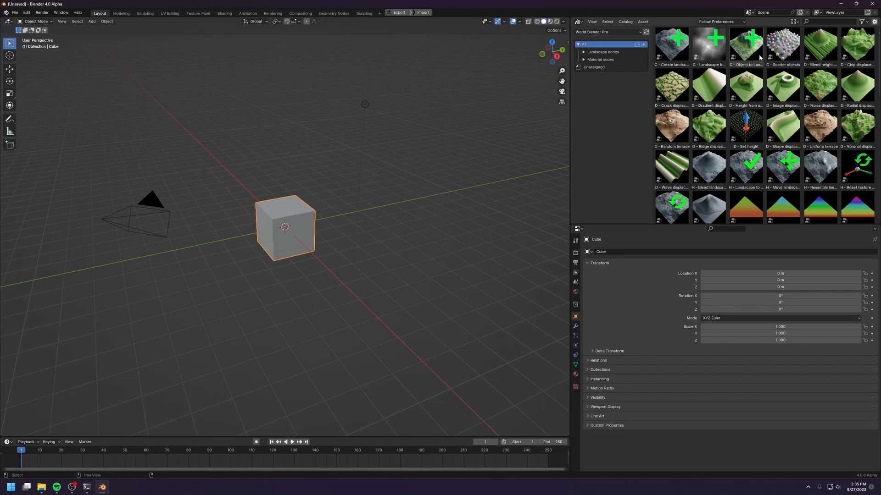
Expand Landscape nodes and browse its Creators, Displacement and Helpers catalogs
left_click(584, 52)
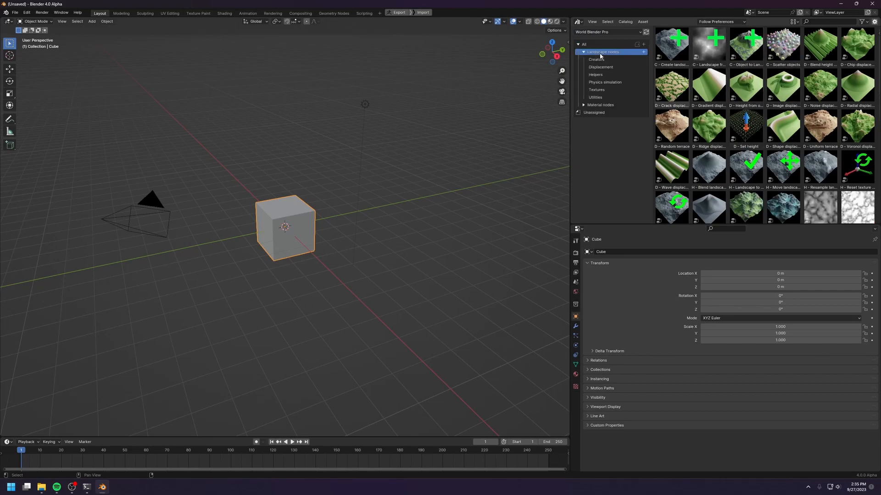
mouse_move(596, 90)
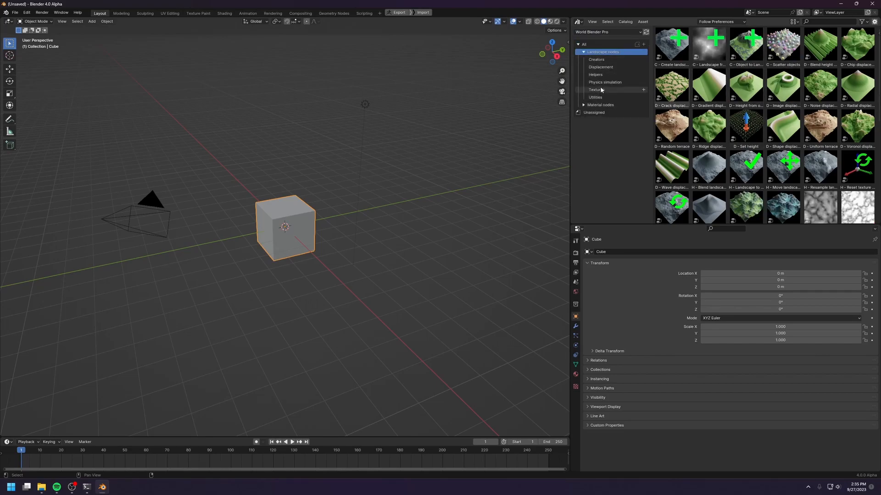
left_click(596, 60)
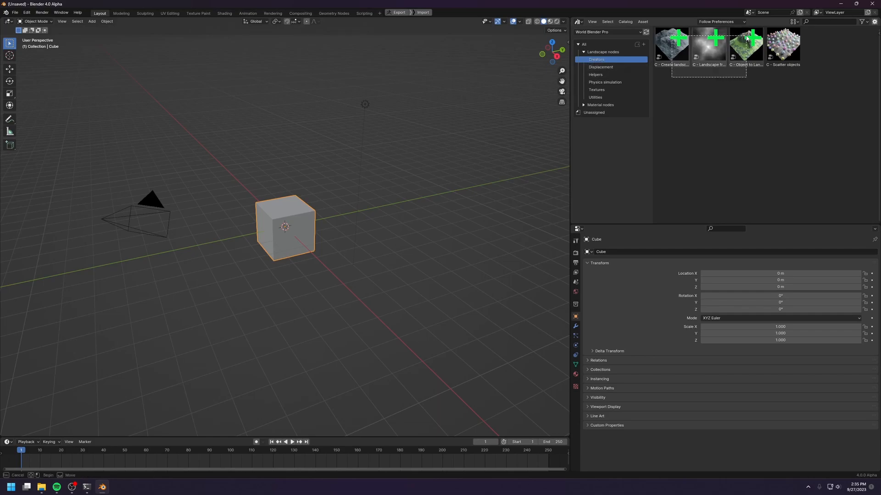
left_click(782, 45)
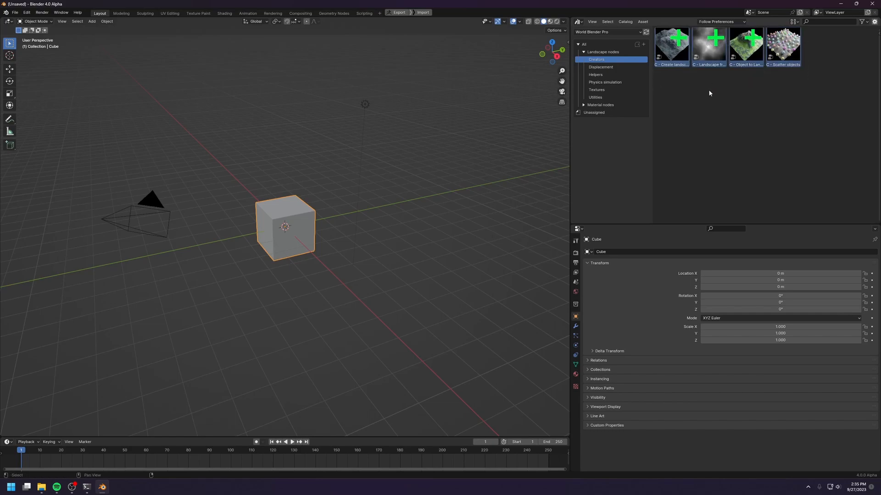
mouse_move(777, 82)
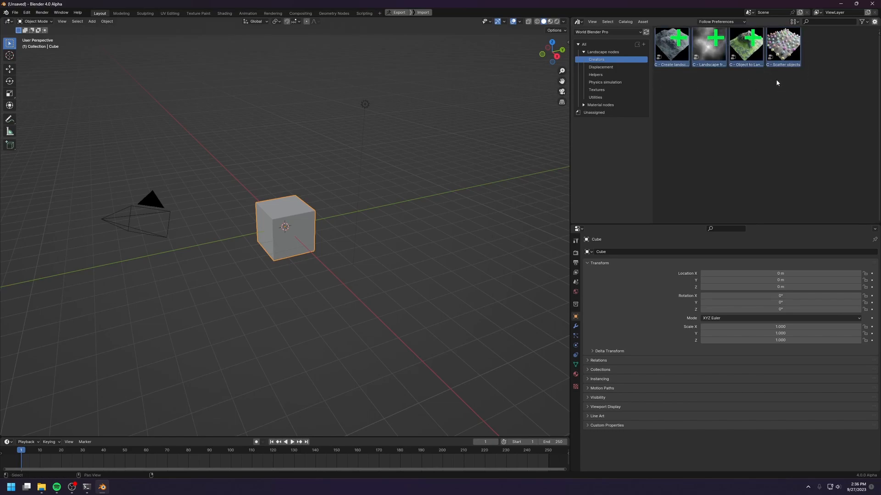
left_click(600, 67)
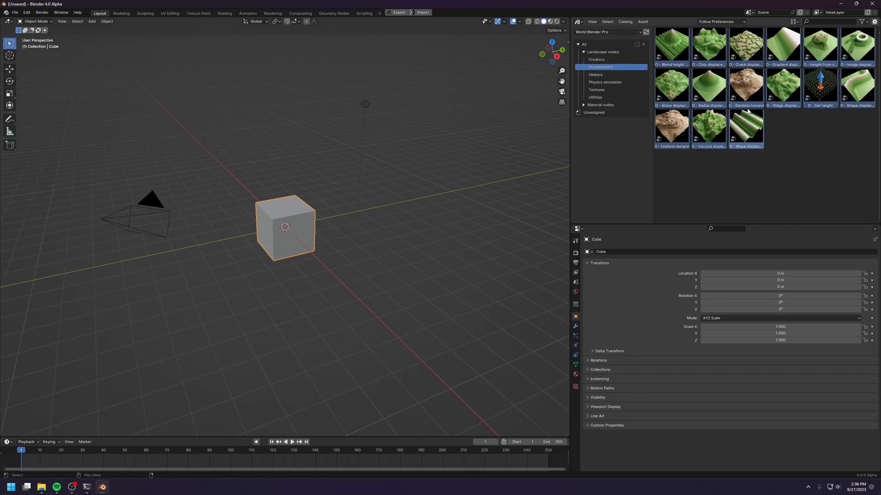
left_click(596, 74)
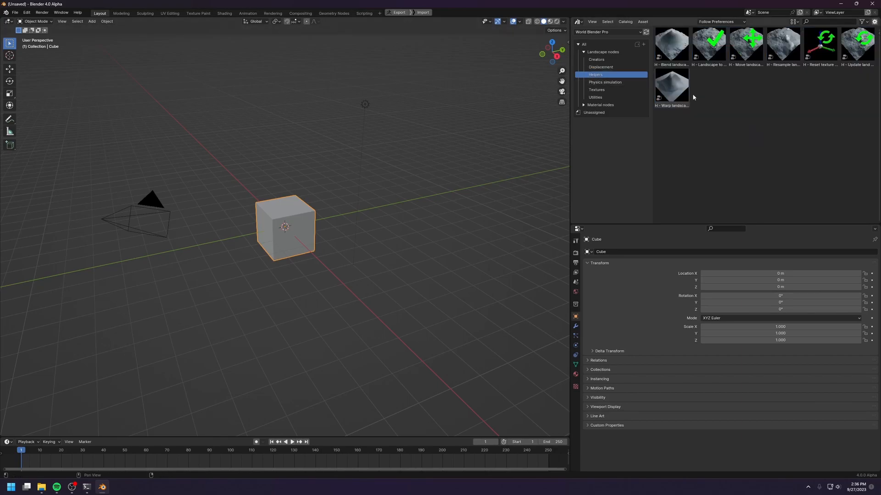
mouse_move(709, 106)
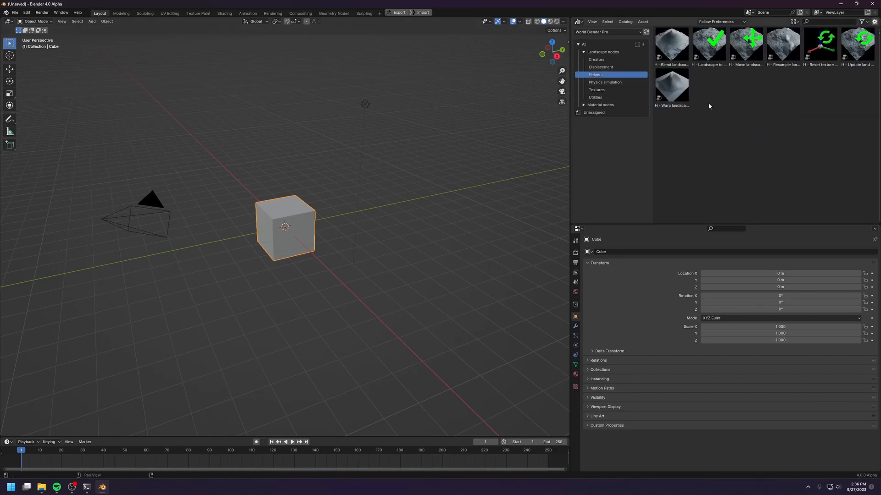
mouse_move(749, 113)
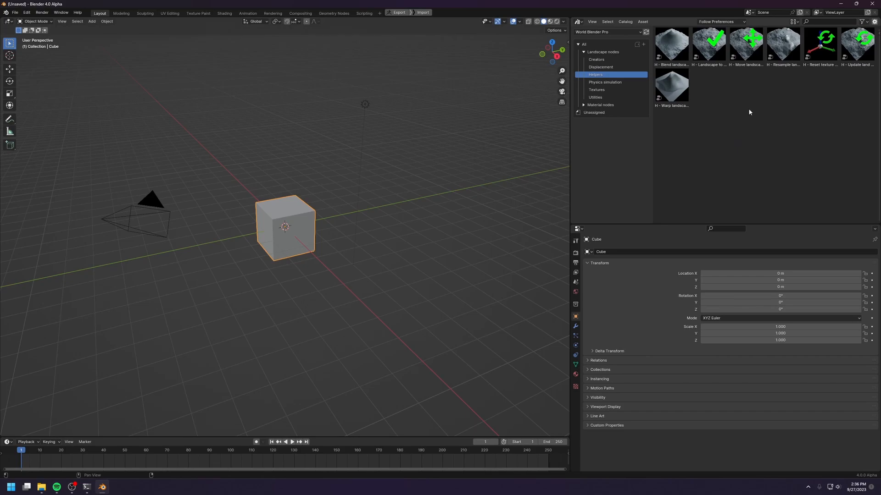
Browse the Physics simulation catalog (selecting Hydro simulation), then Textures and Utilities
left_click(604, 82)
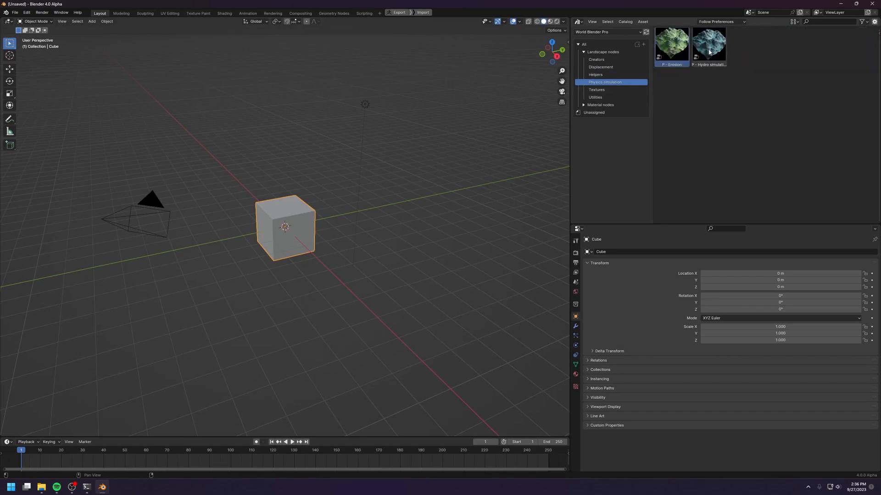
left_click(708, 48)
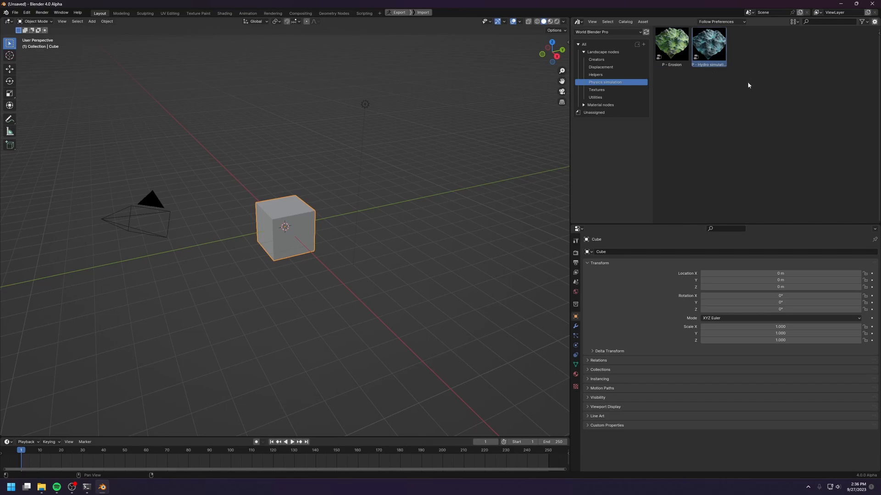
left_click(596, 90)
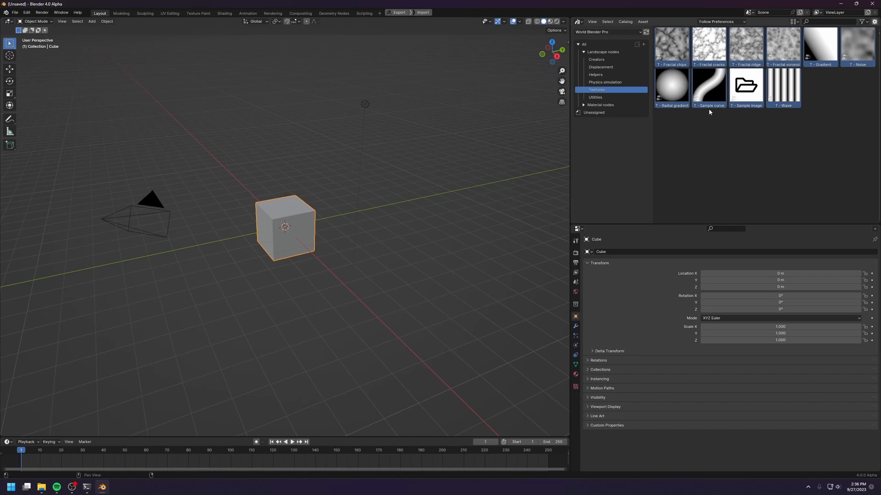
left_click(595, 97)
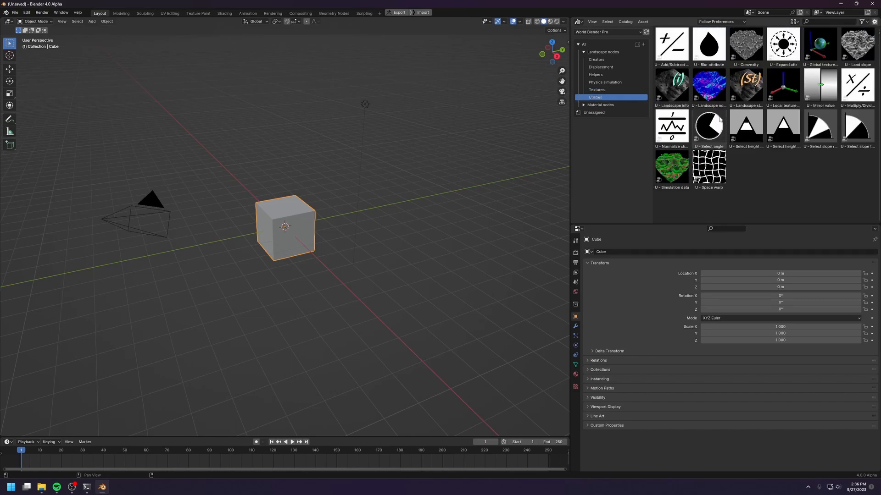
mouse_move(693, 205)
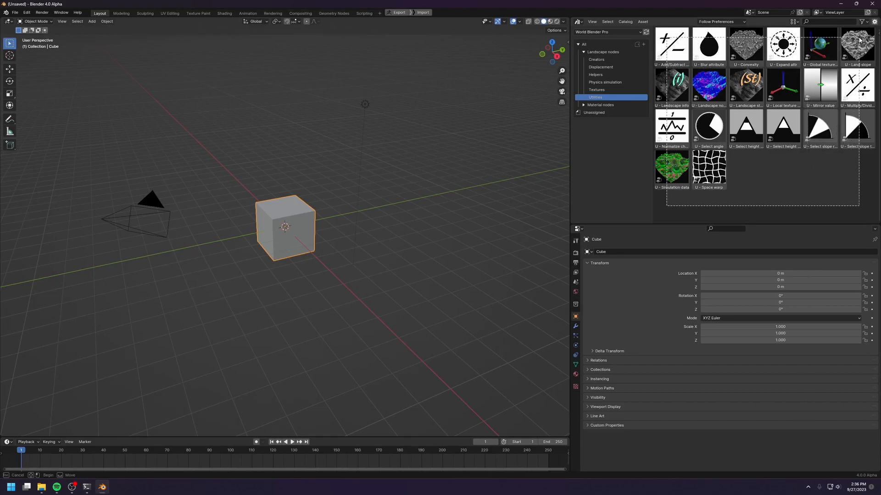
mouse_move(731, 117)
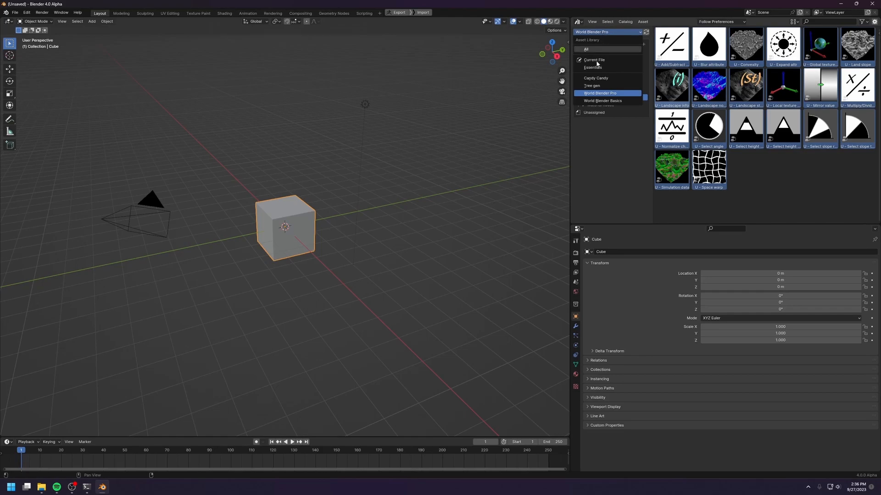
In World Blender Basics, view the Creators, Displacement, Helpers, Physics simulation and Textures catalogs
left_click(603, 100)
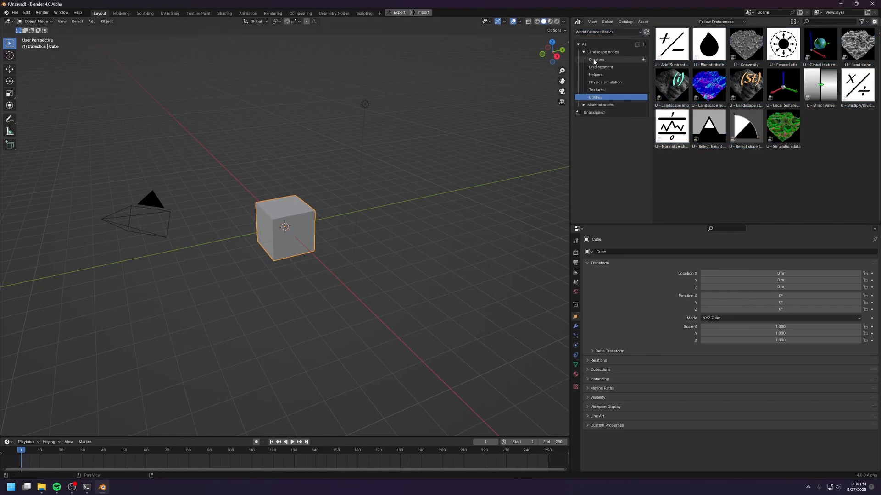
left_click(596, 59)
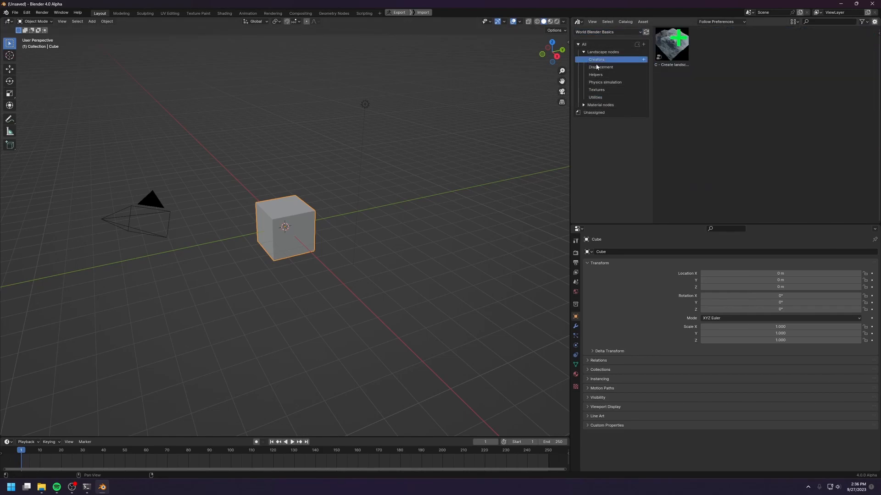
left_click(600, 67)
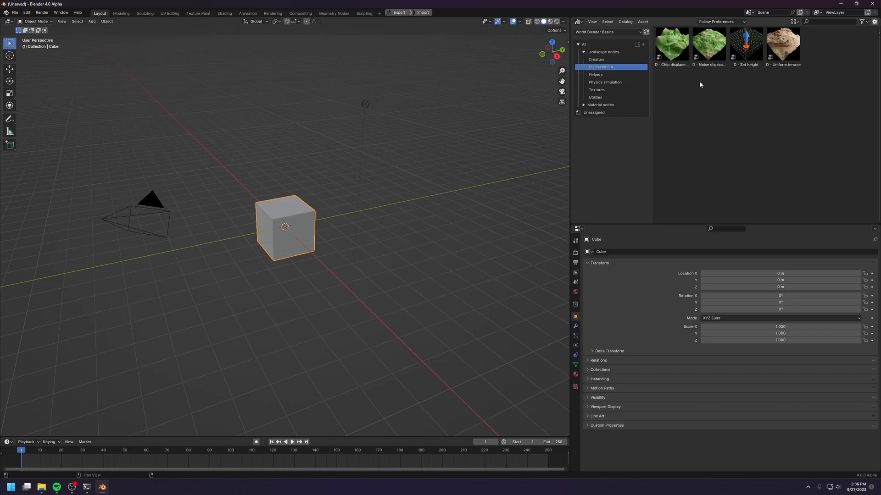
left_click(596, 75)
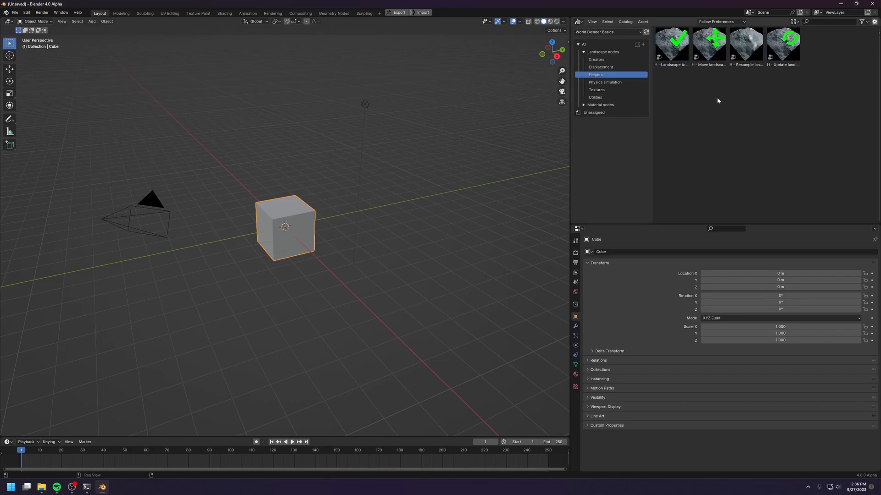
mouse_move(622, 67)
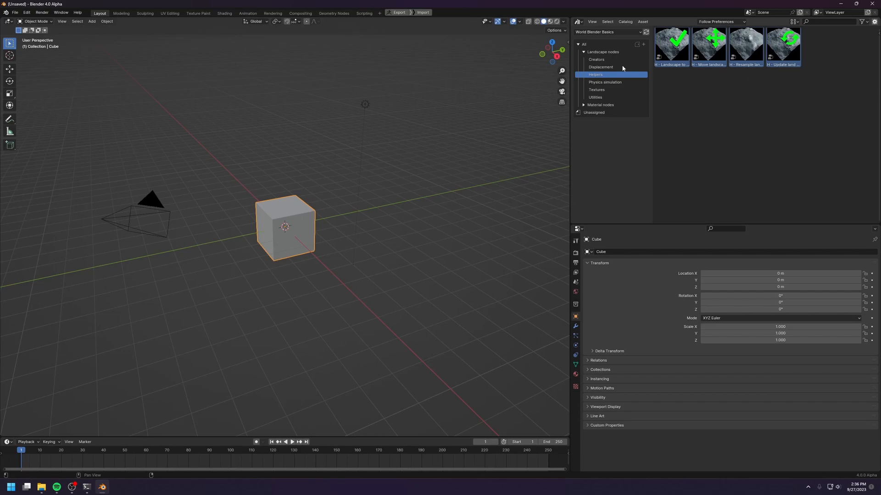
left_click(604, 82)
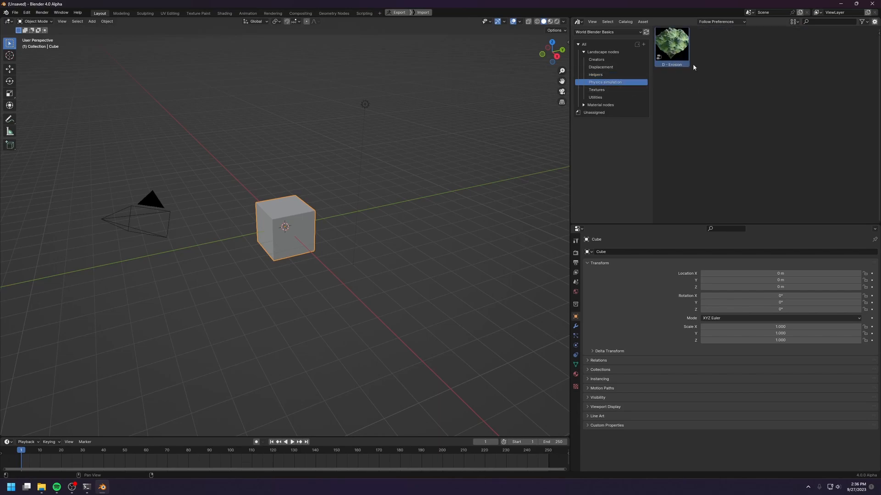
mouse_move(681, 73)
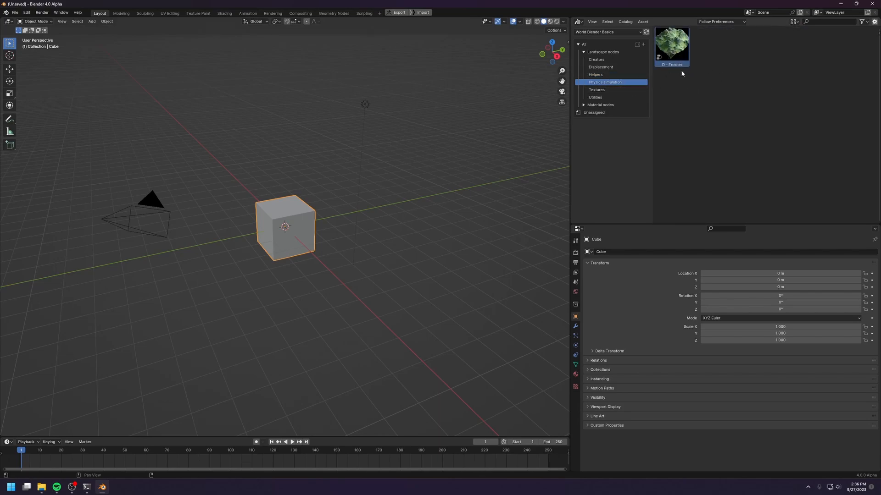
left_click(596, 90)
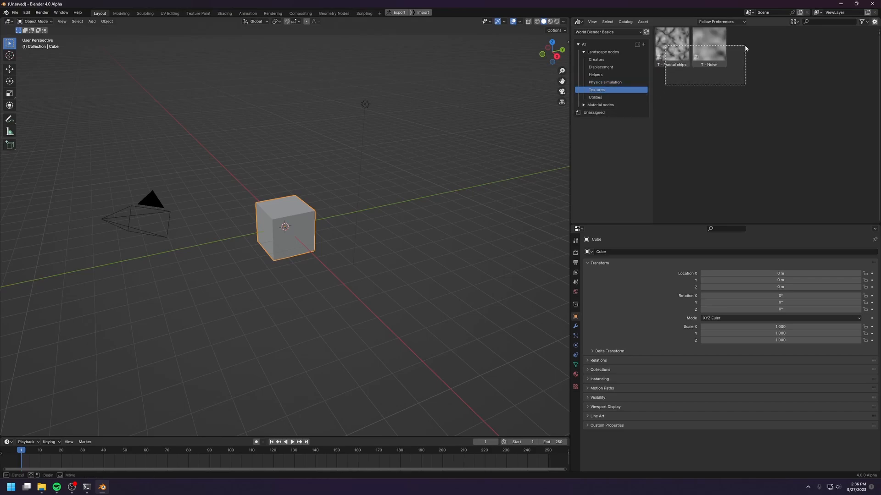
left_click(595, 97)
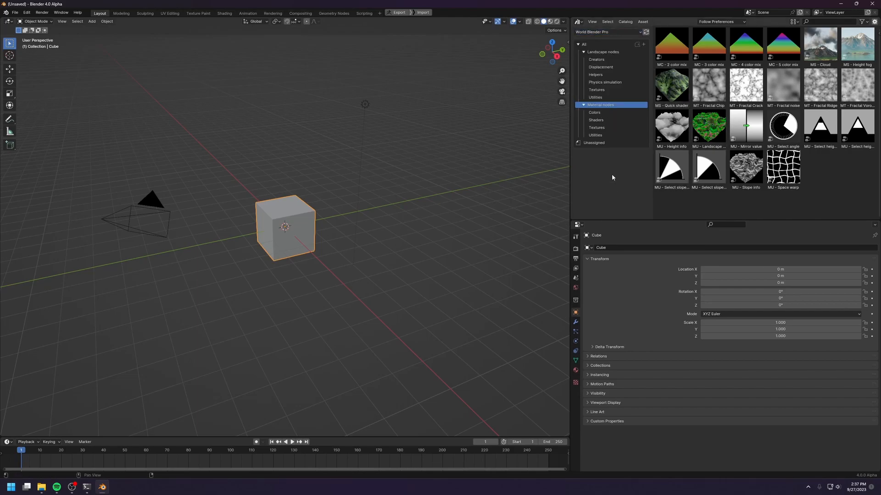
mouse_move(748, 202)
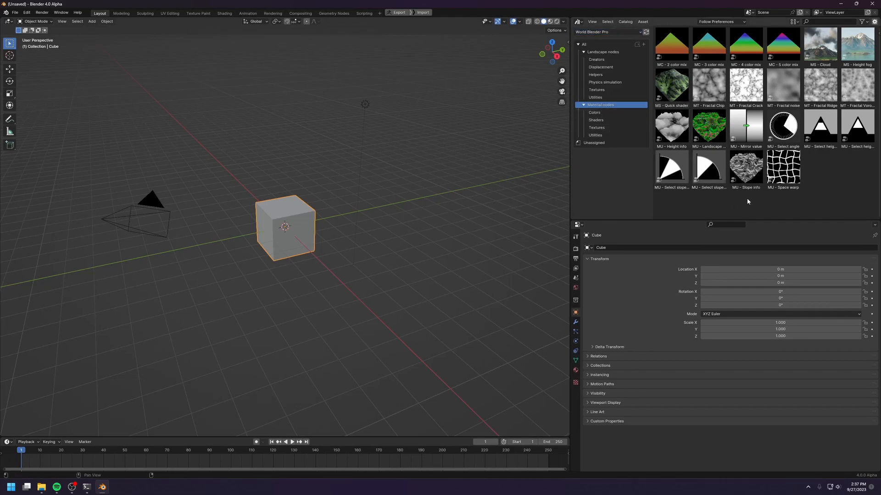
View the Material nodes Utilities, Colors, Shaders and Textures catalogs in turn
left_click(595, 135)
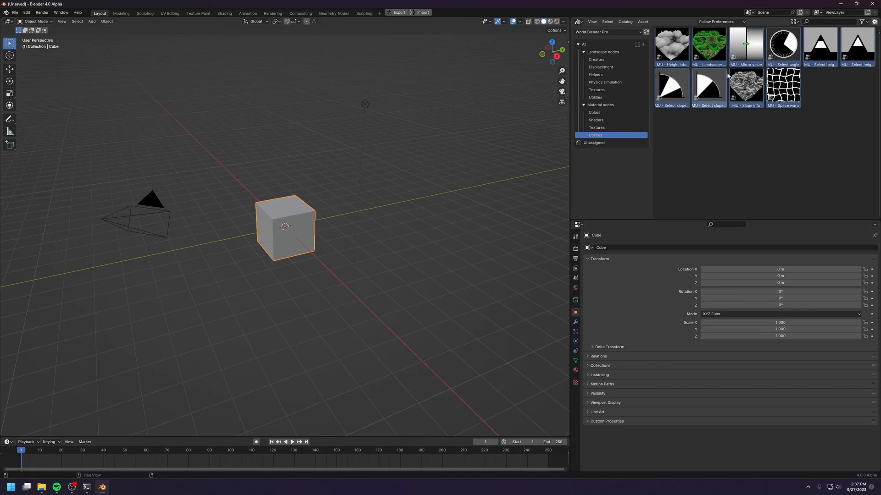
mouse_move(723, 140)
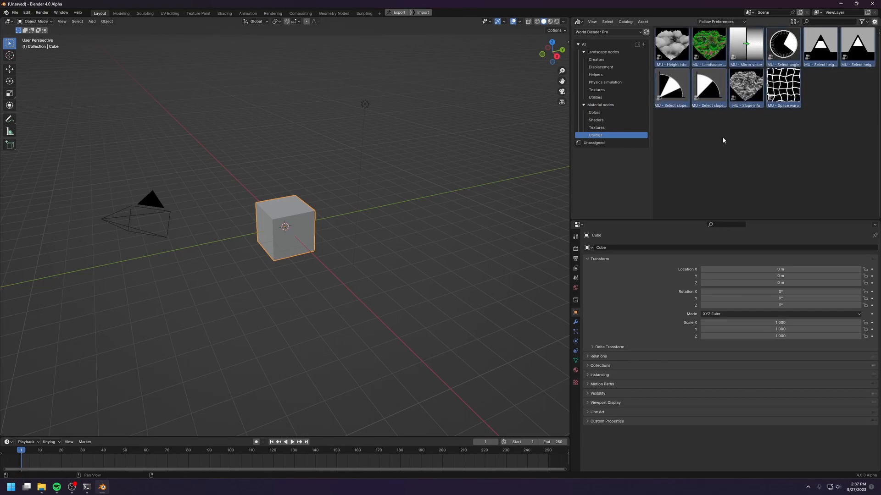
left_click(594, 113)
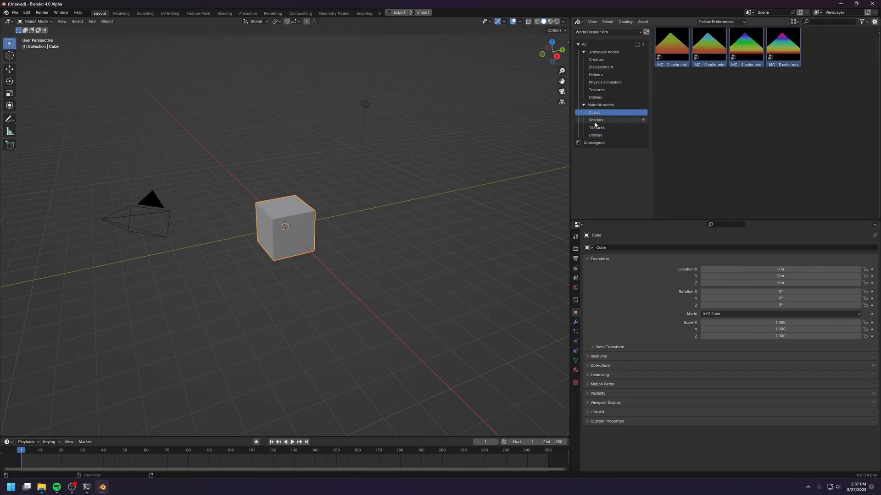
left_click(596, 119)
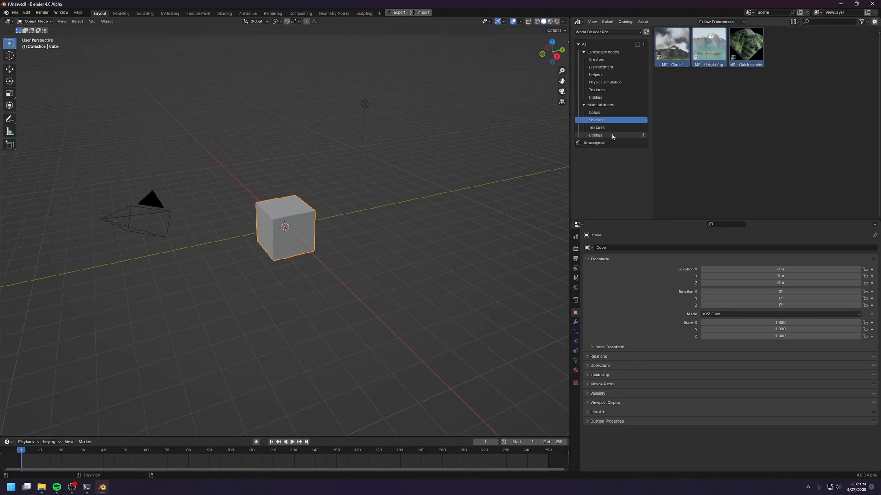
left_click(596, 128)
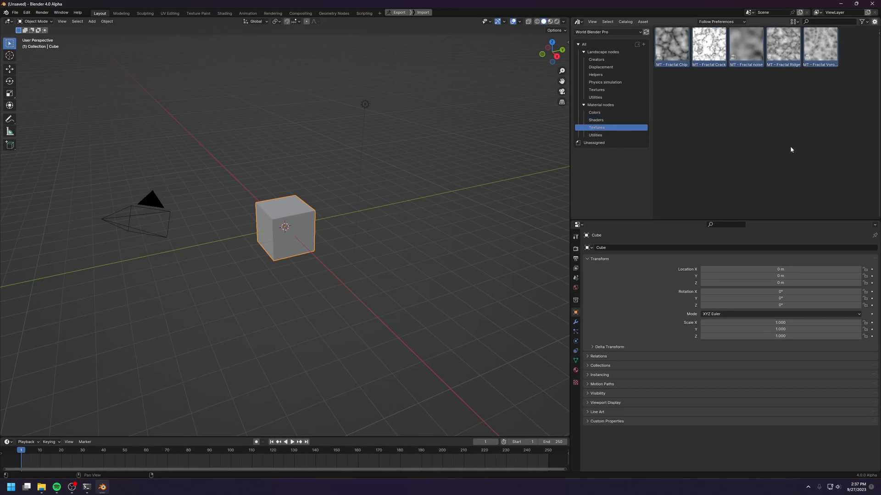
left_click(600, 105)
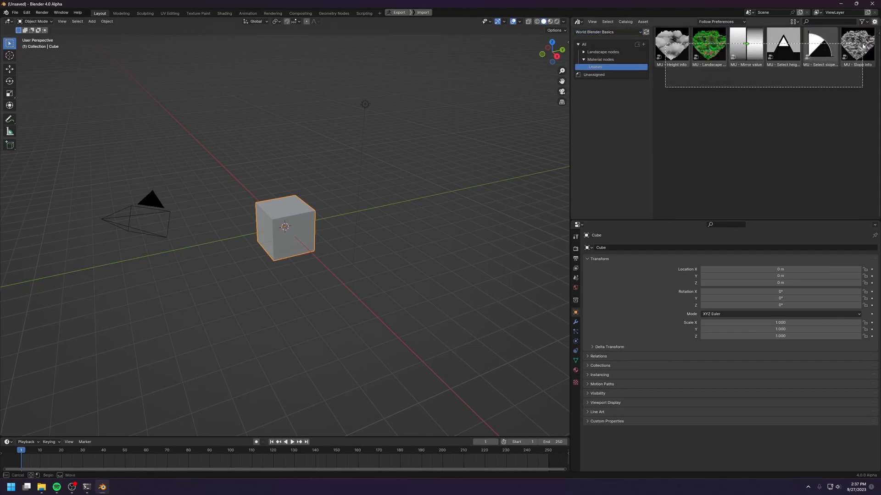
Switch the library to World Blender Pro to see its ten material utility nodes
left_click(606, 31)
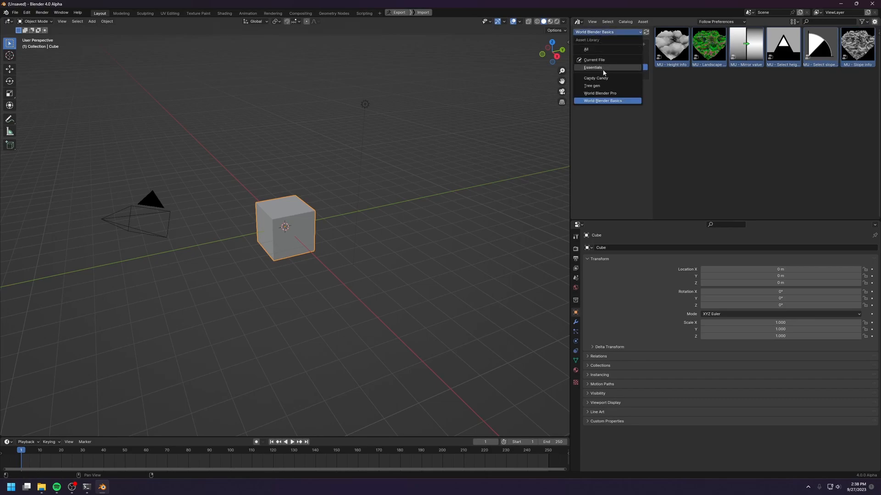
left_click(599, 92)
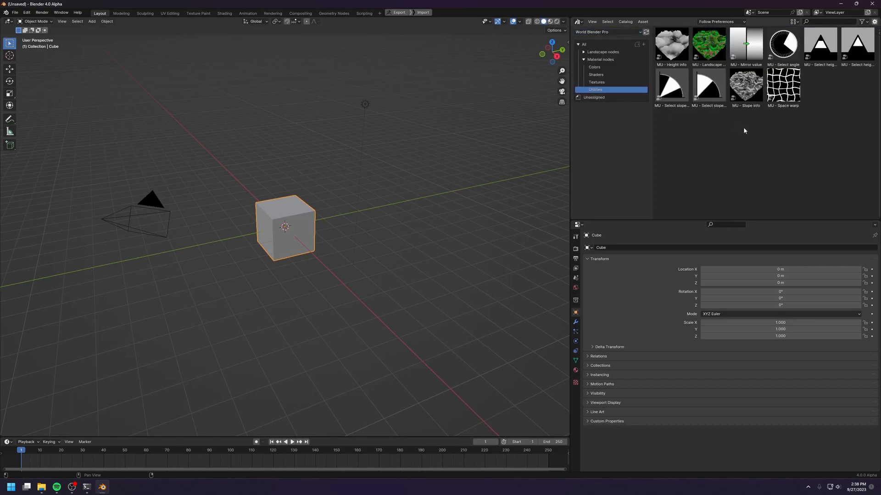